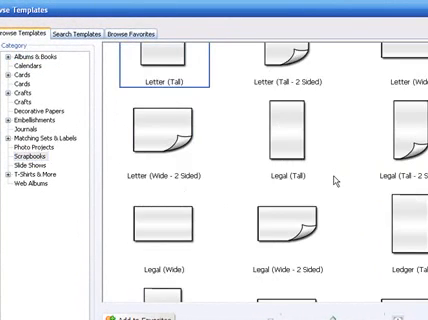
# Scroll the template gallery past letter and legal sizes toward the 12x12 page.
pyautogui.scroll(-3)
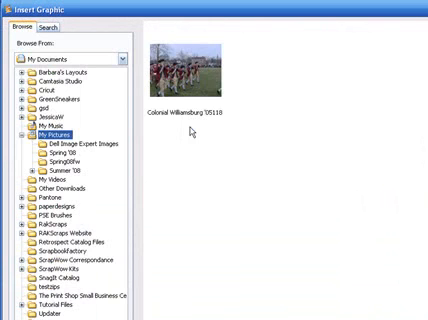
pyautogui.moveTo(190, 130)
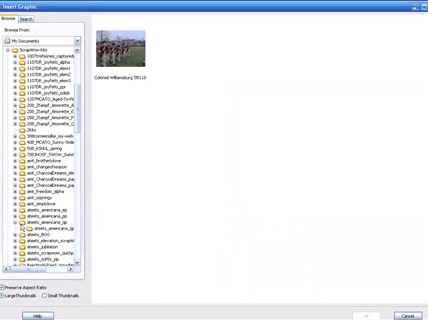
# Select the Colonial Williamsburg photo in the Insert Graphic dialog.
pyautogui.click(52, 232)
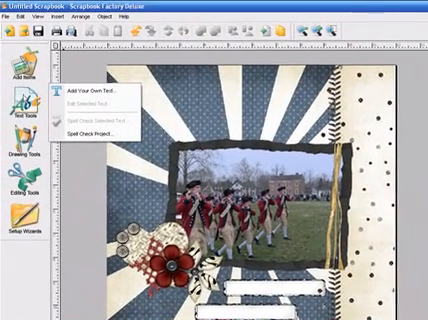
# Add a text title reading Colonial Williamsburg and browse fill colours on the Color tab.
pyautogui.click(104, 84)
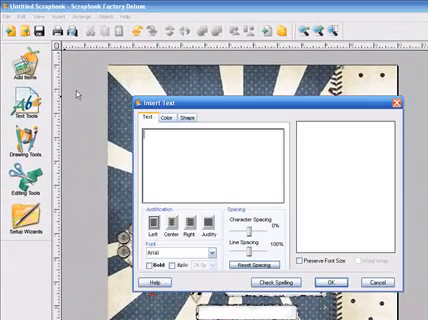
pyautogui.write('Colonial Williamsbur')
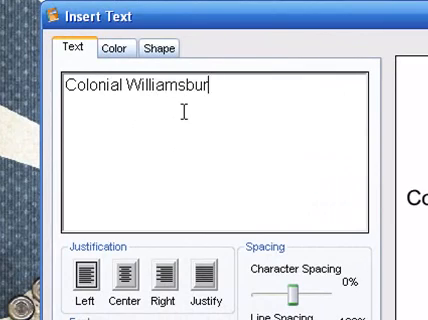
pyautogui.write('g')
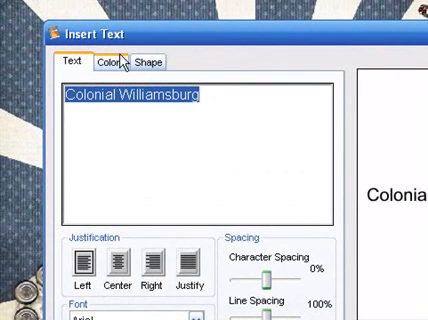
pyautogui.click(112, 64)
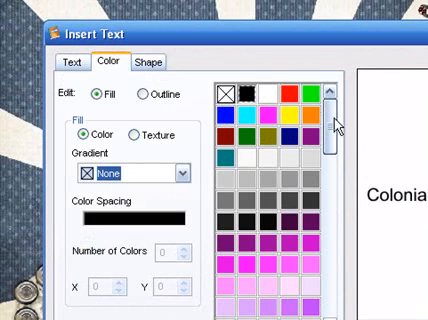
pyautogui.scroll(-3)
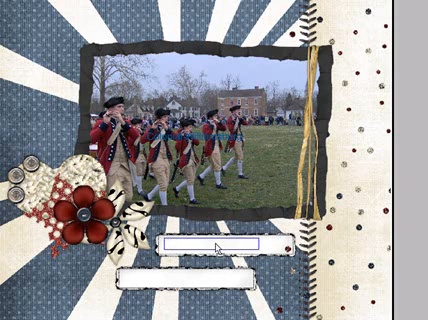
# Enter 'Colonial Williamsburg' as the title text placed beneath the photo.
pyautogui.write('Colonial Williamsburg')
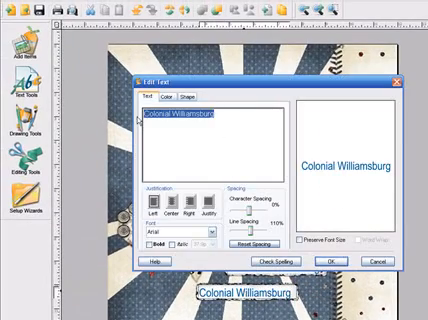
# Retype the second title's text as 'Spring 2005'.
pyautogui.write('Spri')
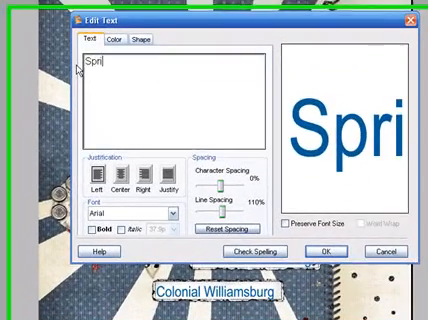
pyautogui.write('ng')
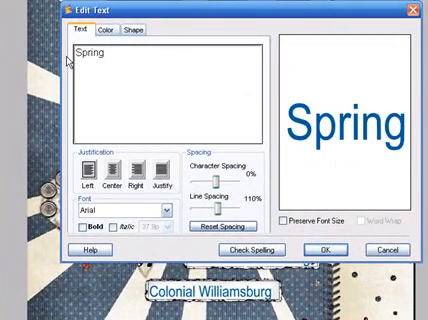
pyautogui.write('200')
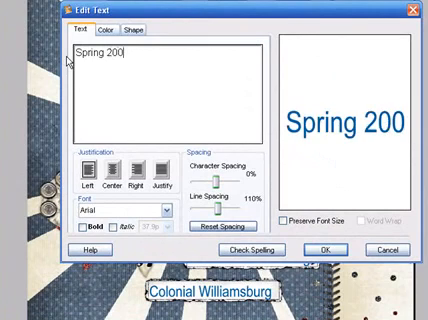
pyautogui.write('5')
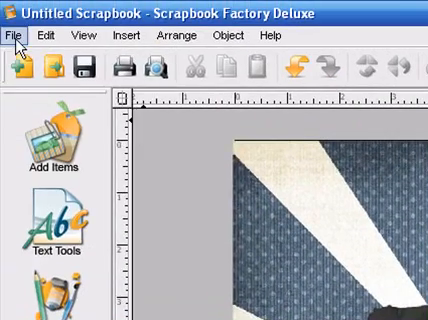
# Export the page via Save As Image at 12 by 12 inches, 72 pixels per inch, JPG.
pyautogui.click(12, 36)
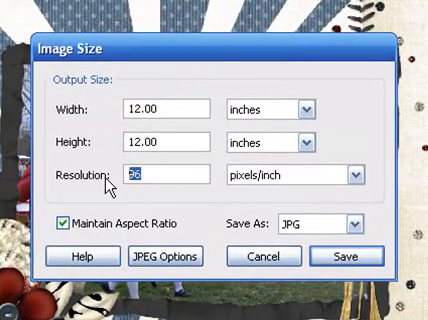
pyautogui.write('72')
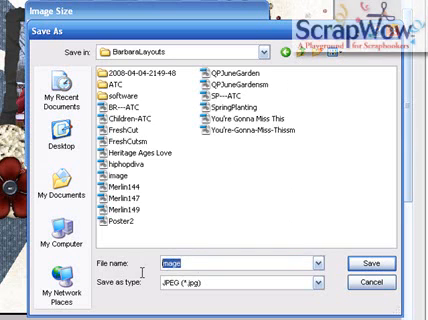
# Name the exported JPEG starting with 'Colonial' in the results folder.
pyautogui.write('Colonia')
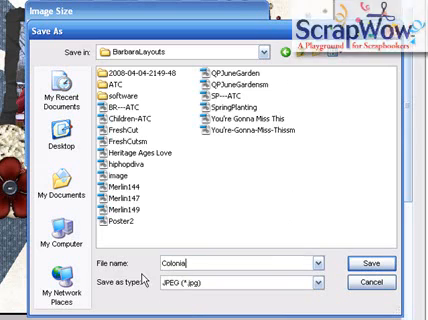